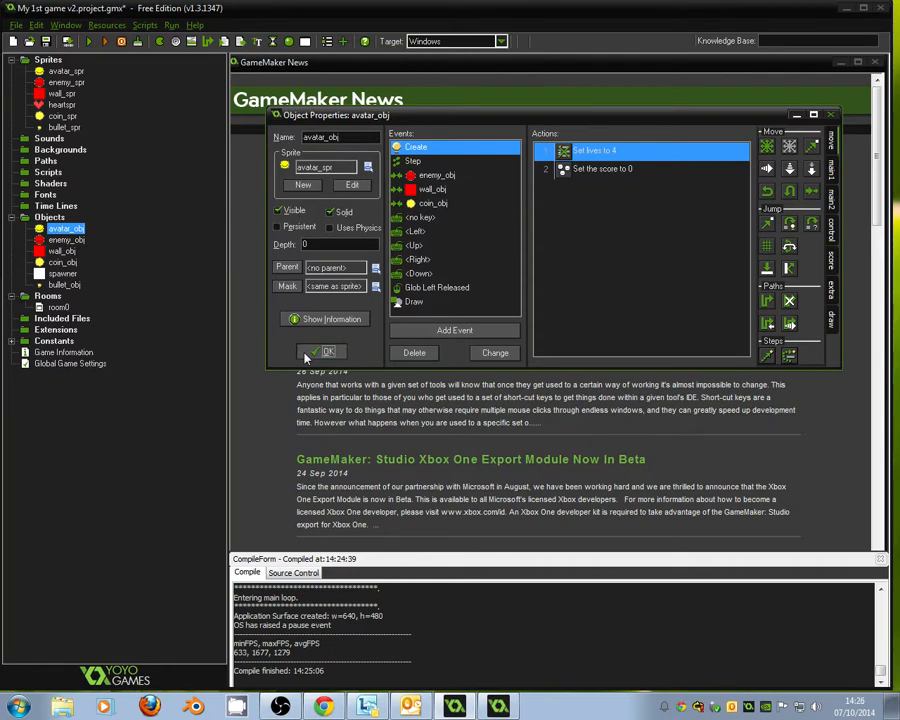
Confirm and close the avatar_obj Object Properties window.
left_click(322, 352)
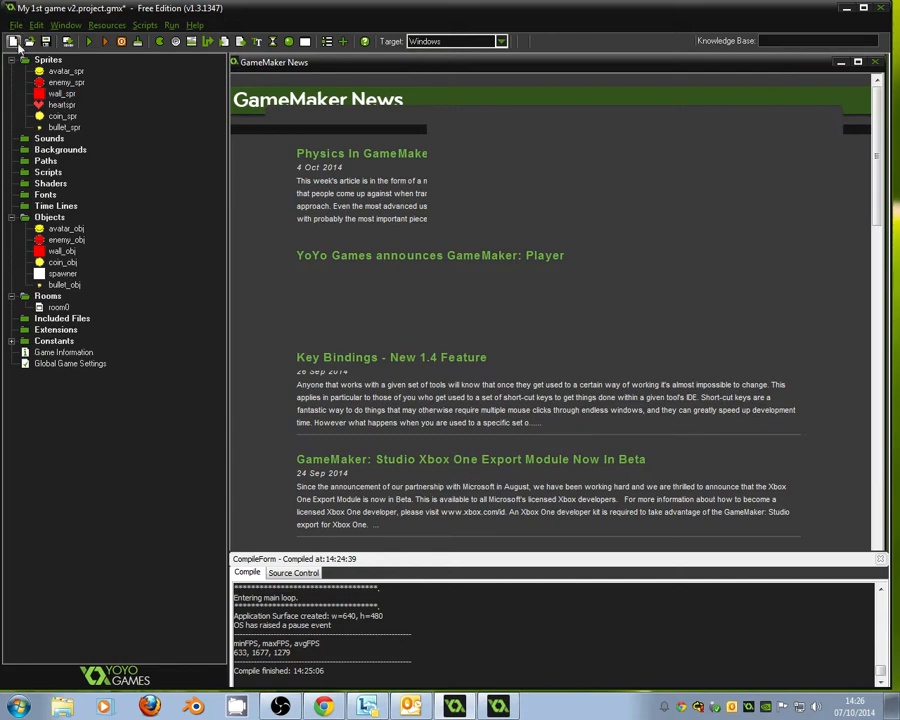
Start the Create Application export from the File menu.
left_click(16, 24)
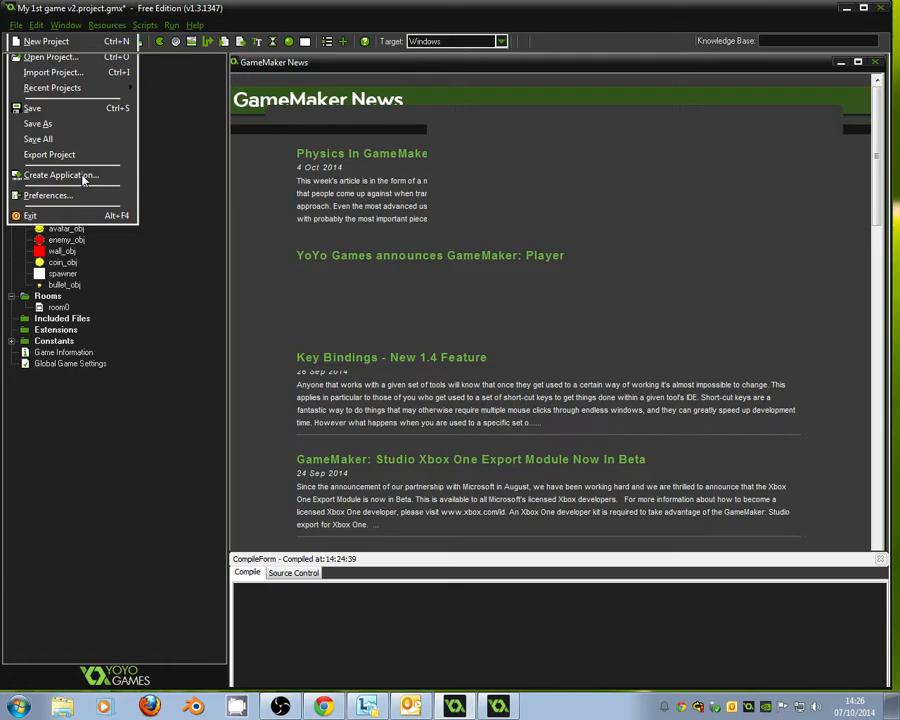
left_click(64, 176)
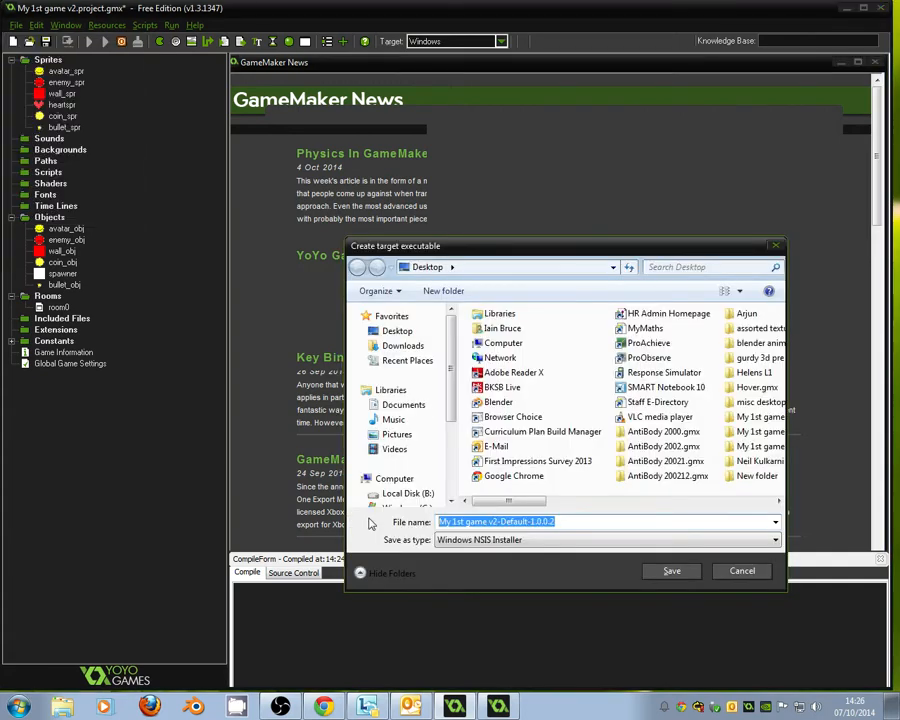
Name the executable after the Call of Shooter Dutyness game title, ending with V1.
type("Iains Modern")
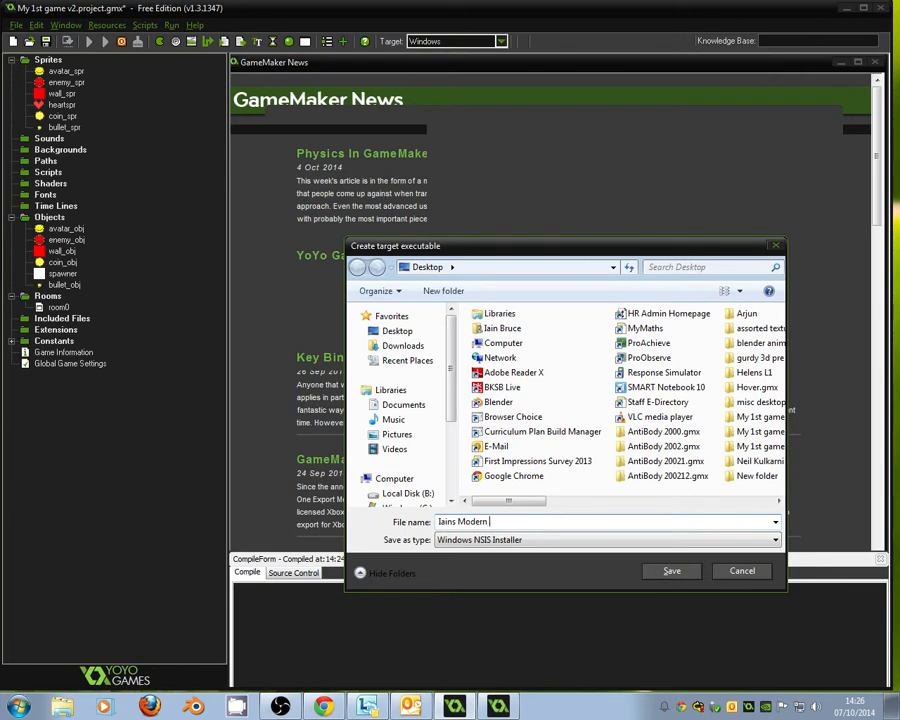
type("Call of")
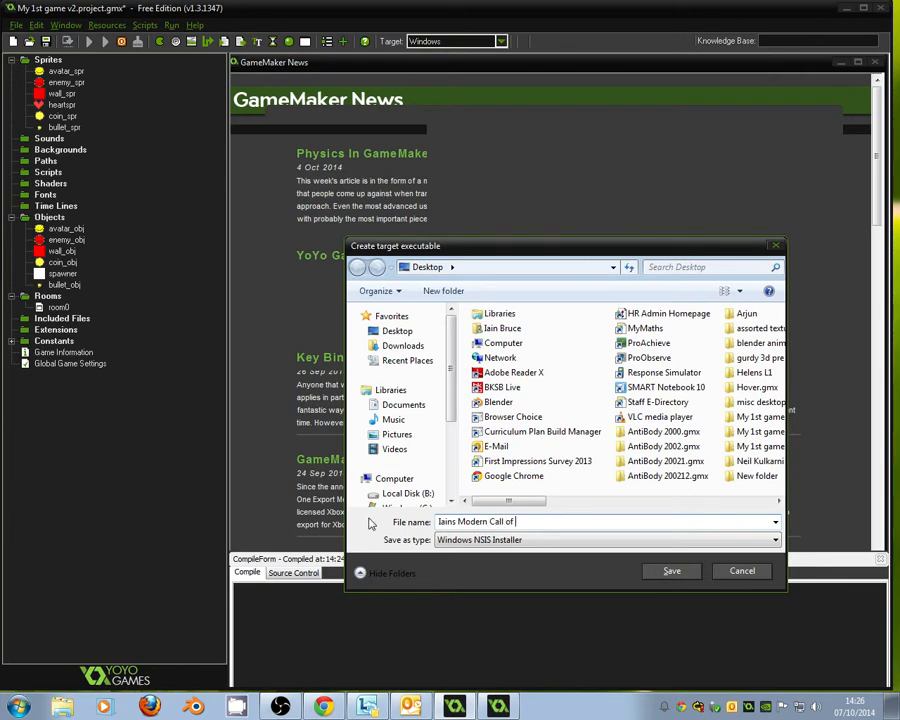
type("Shooter Dutyness V1")
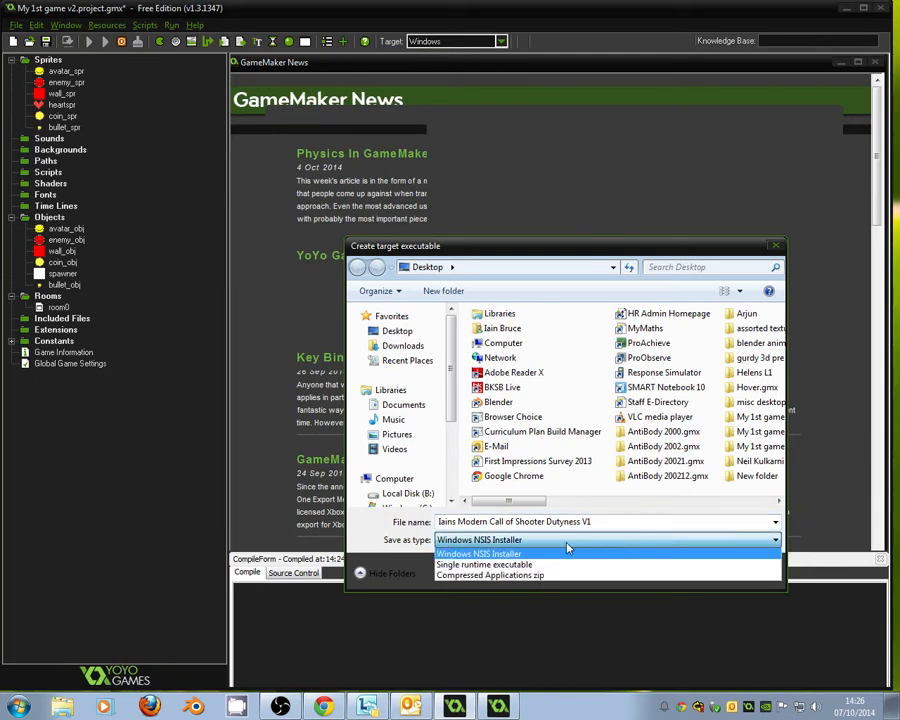
Save as a Windows NSIS Installer and begin compiling the build.
left_click(480, 552)
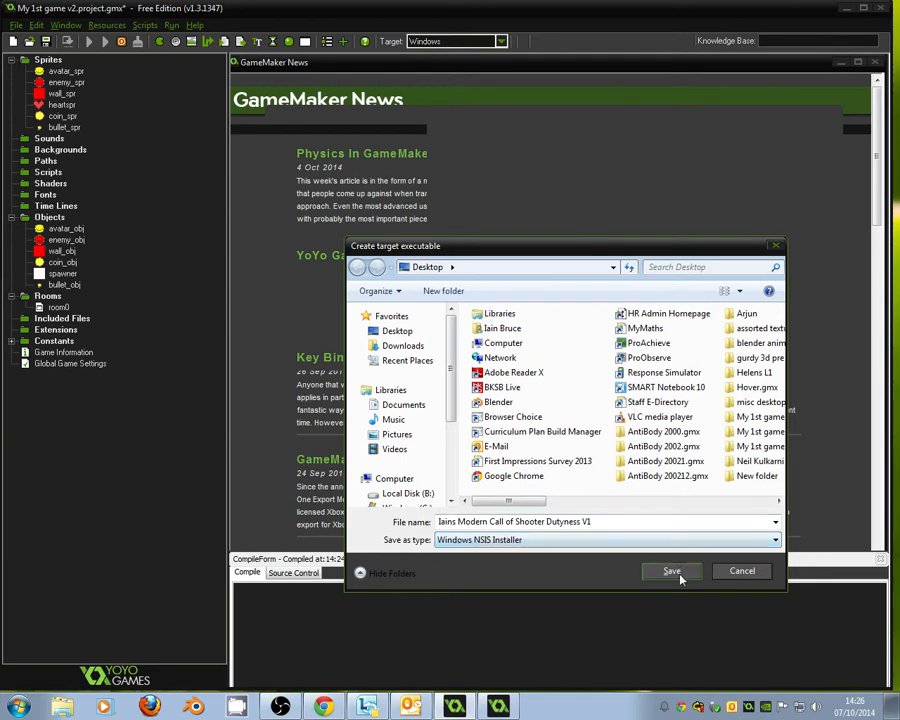
left_click(672, 572)
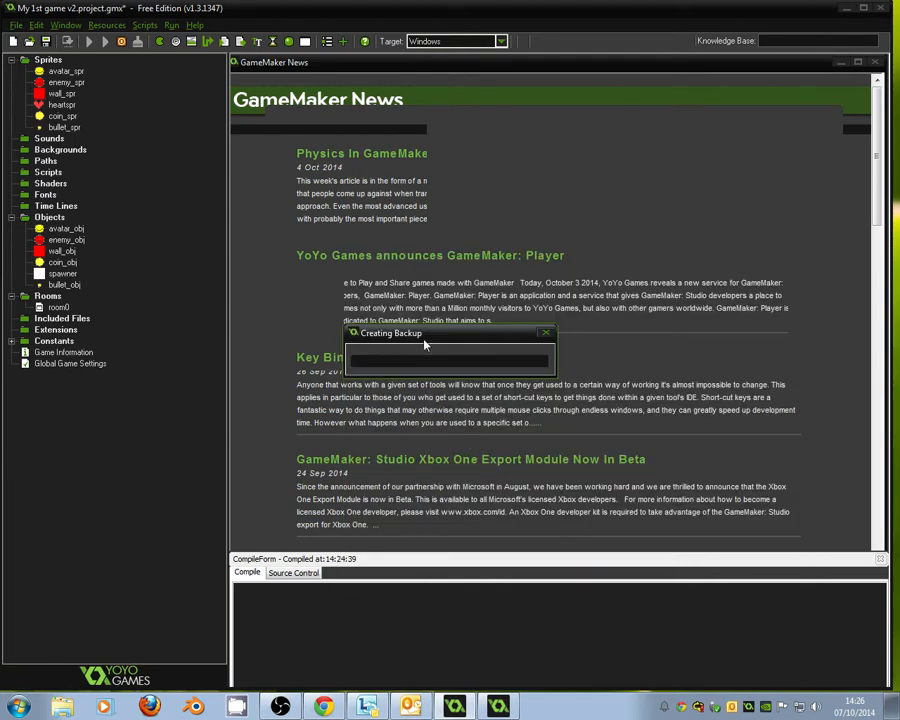